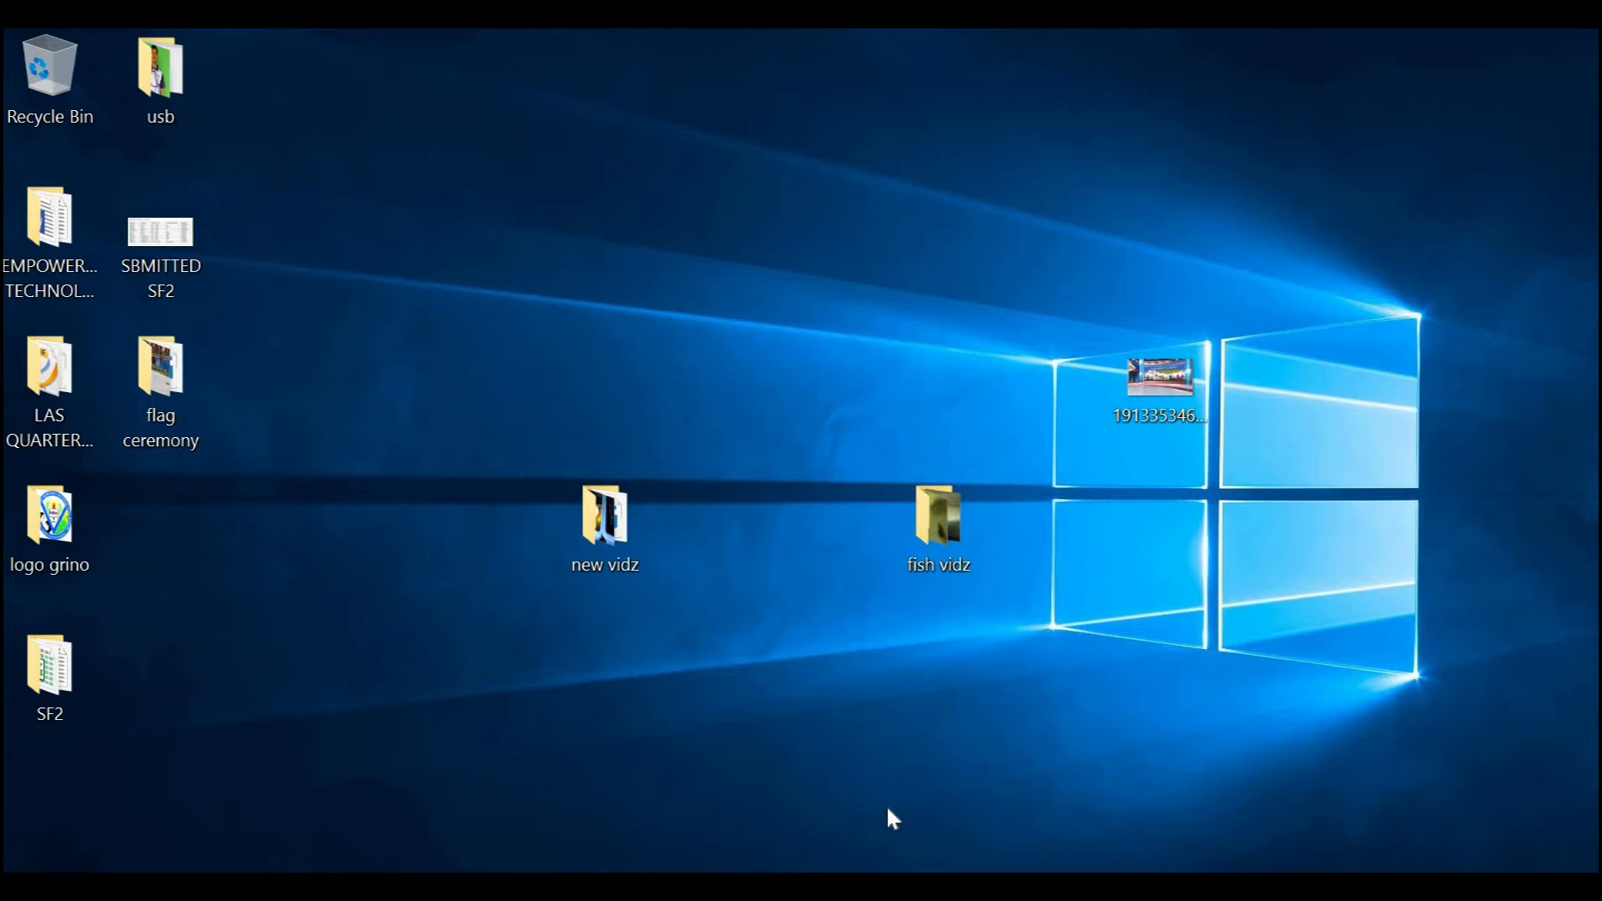
mouse_move(693, 731)
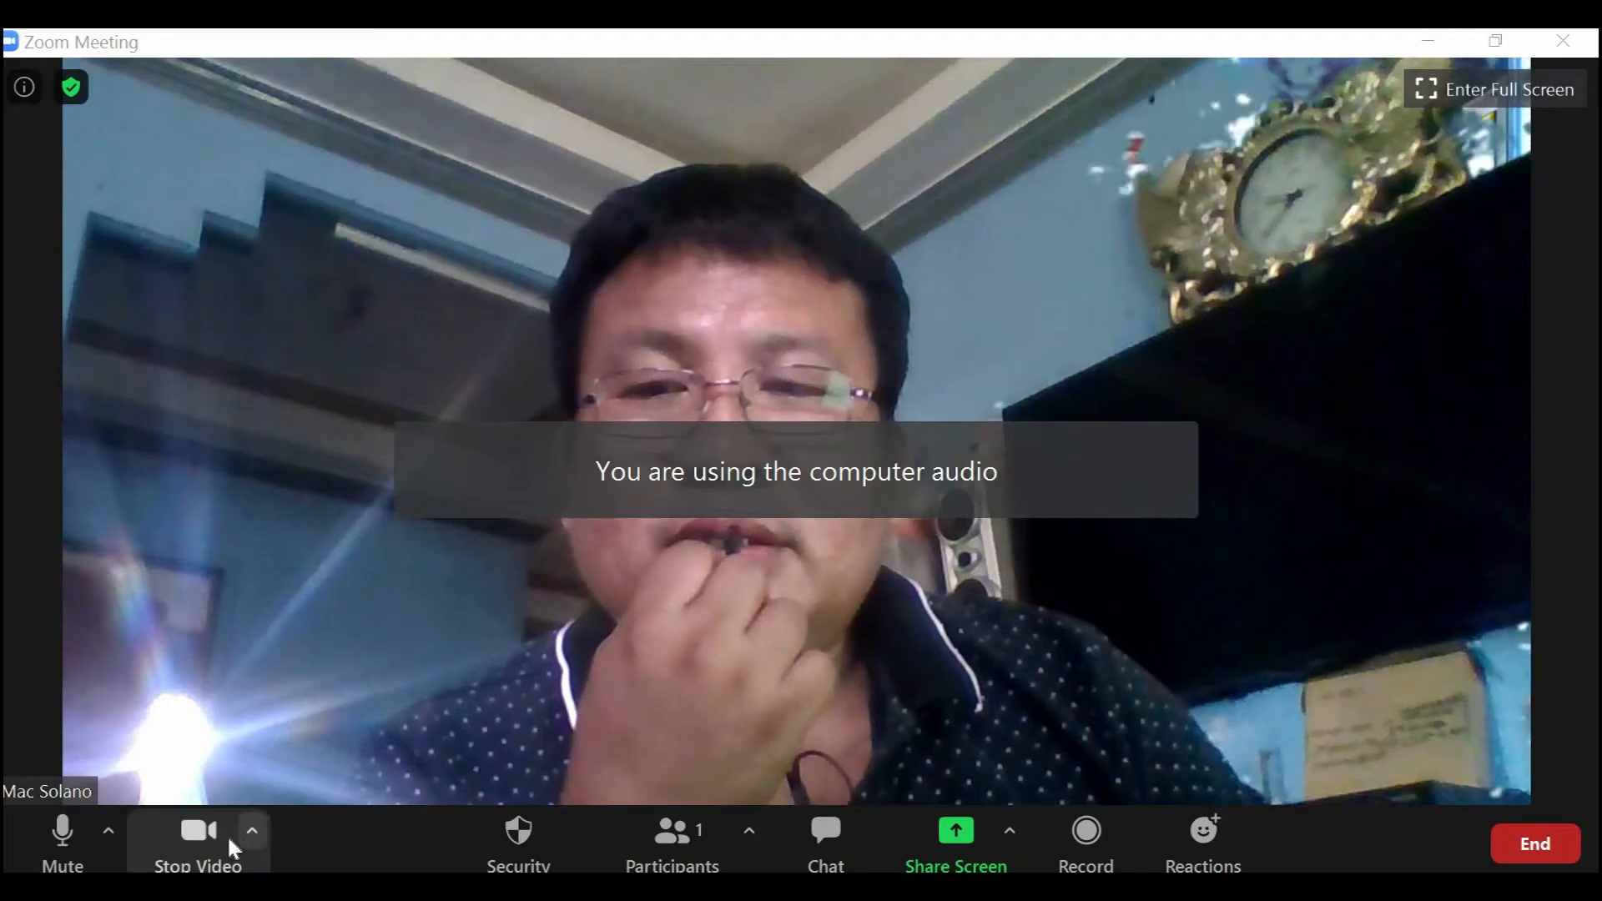
mouse_move(197, 829)
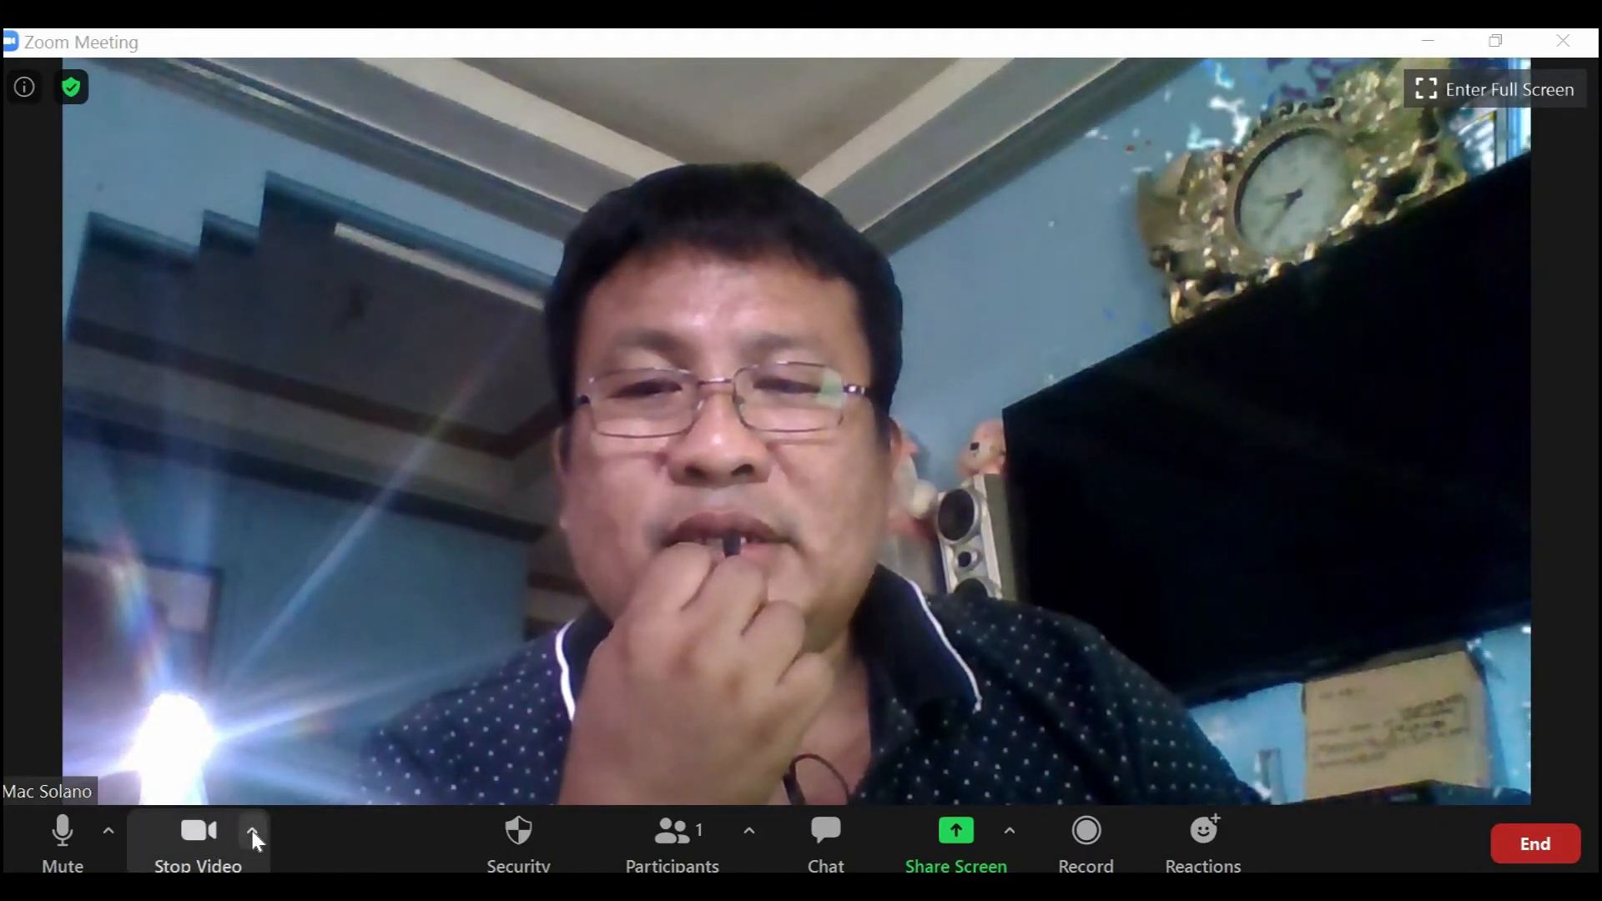
- Choose San Francisco from Zoom's built-in virtual backgrounds via the camera options
left_click(251, 829)
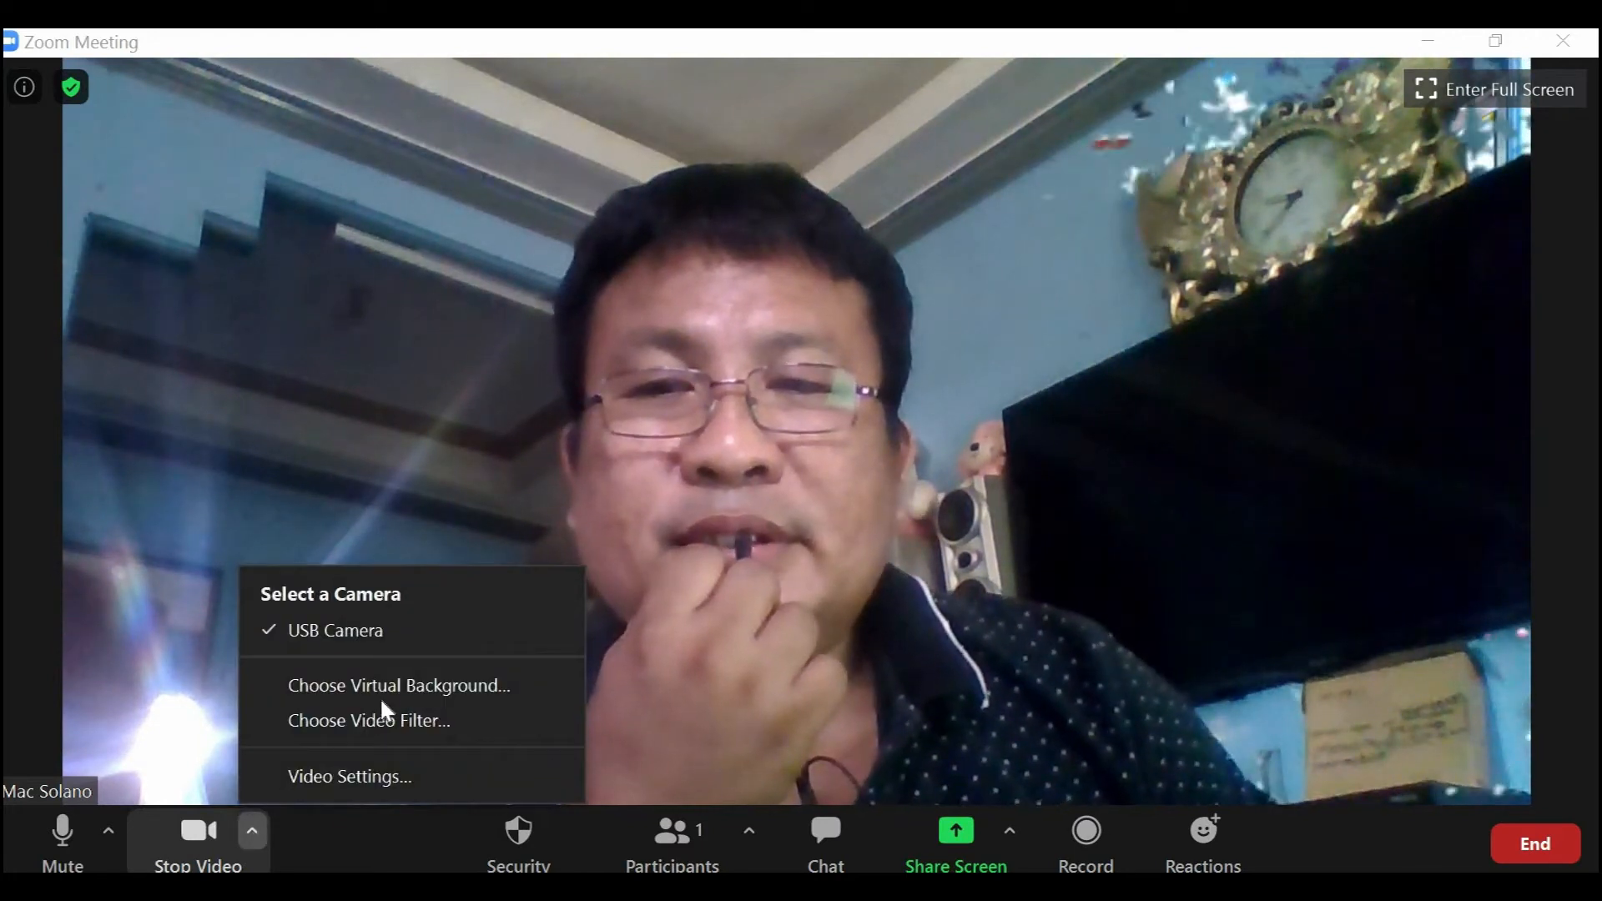
mouse_move(399, 686)
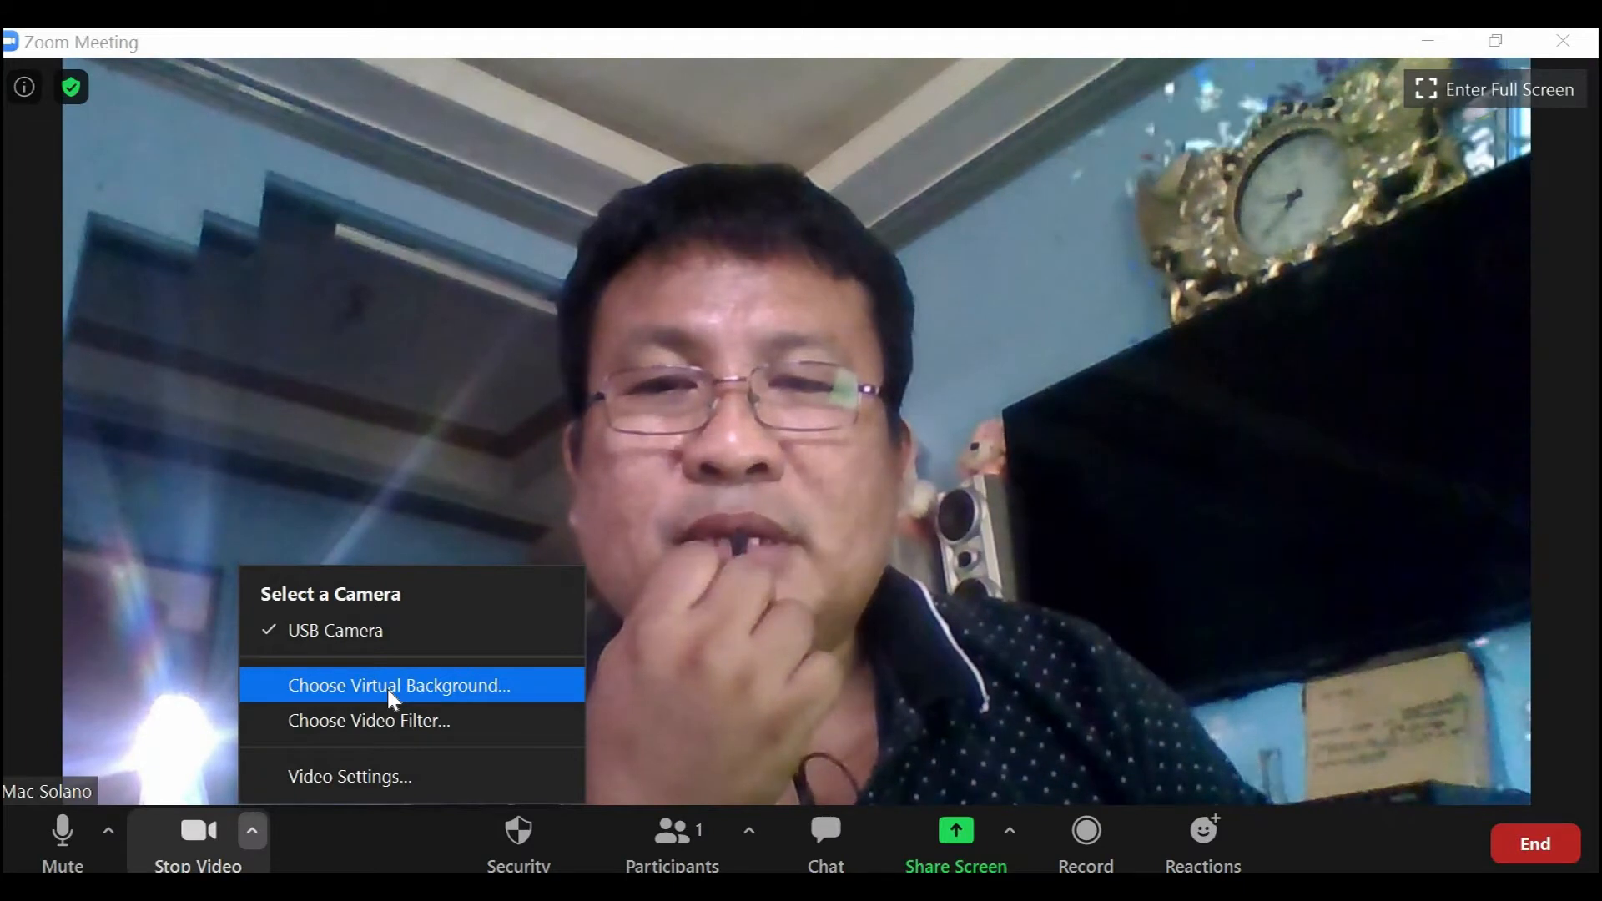
left_click(399, 684)
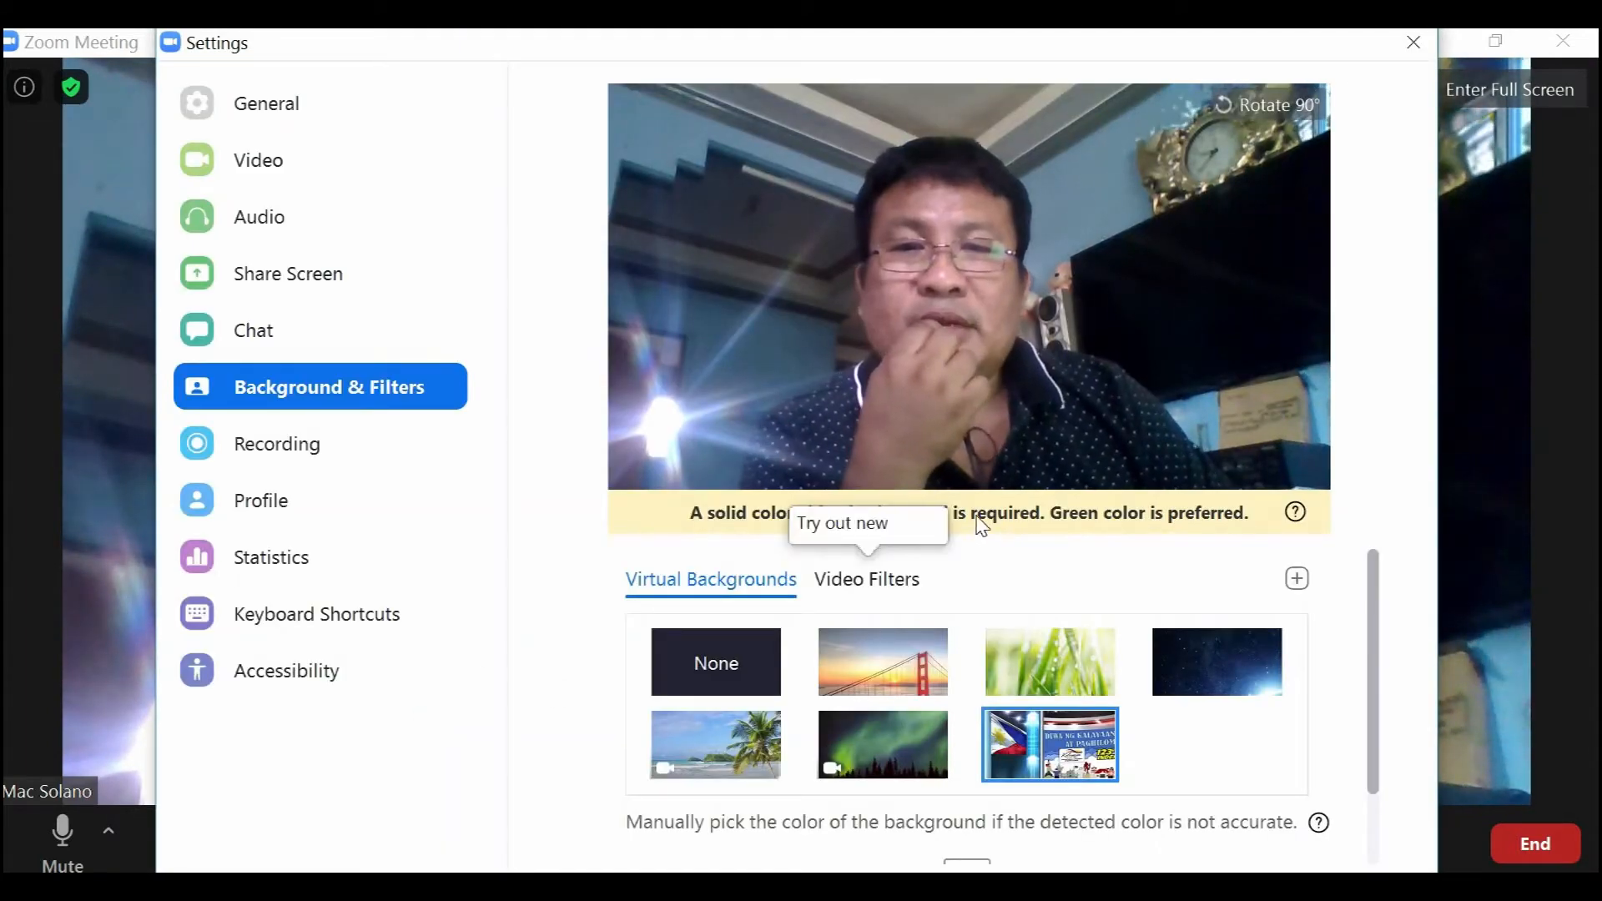
mouse_move(307, 378)
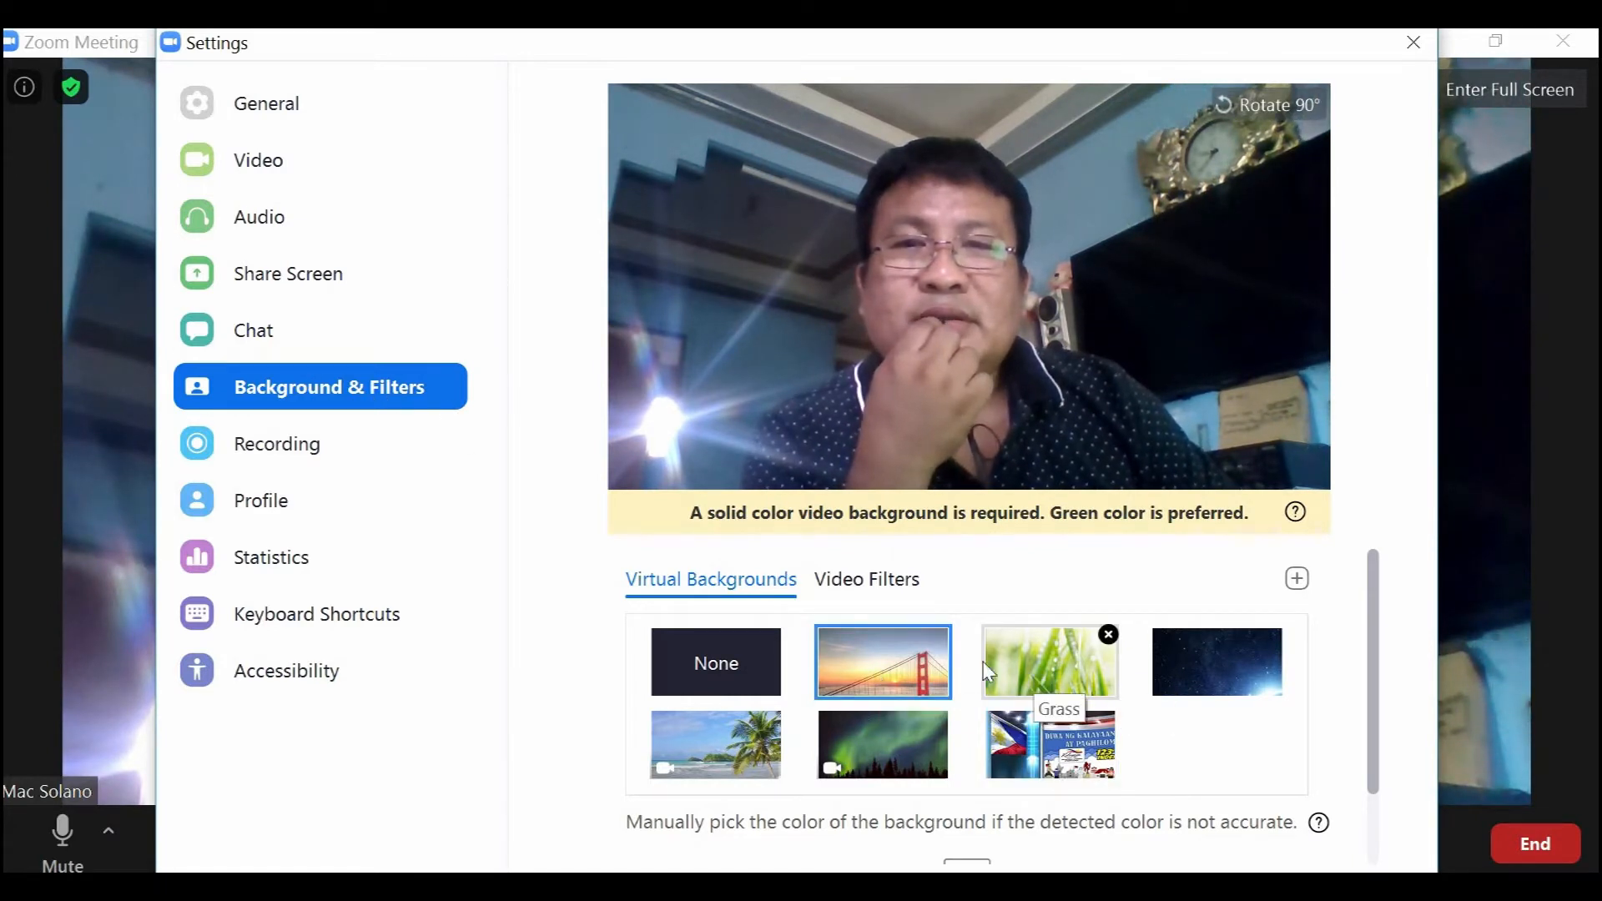
mouse_move(882, 662)
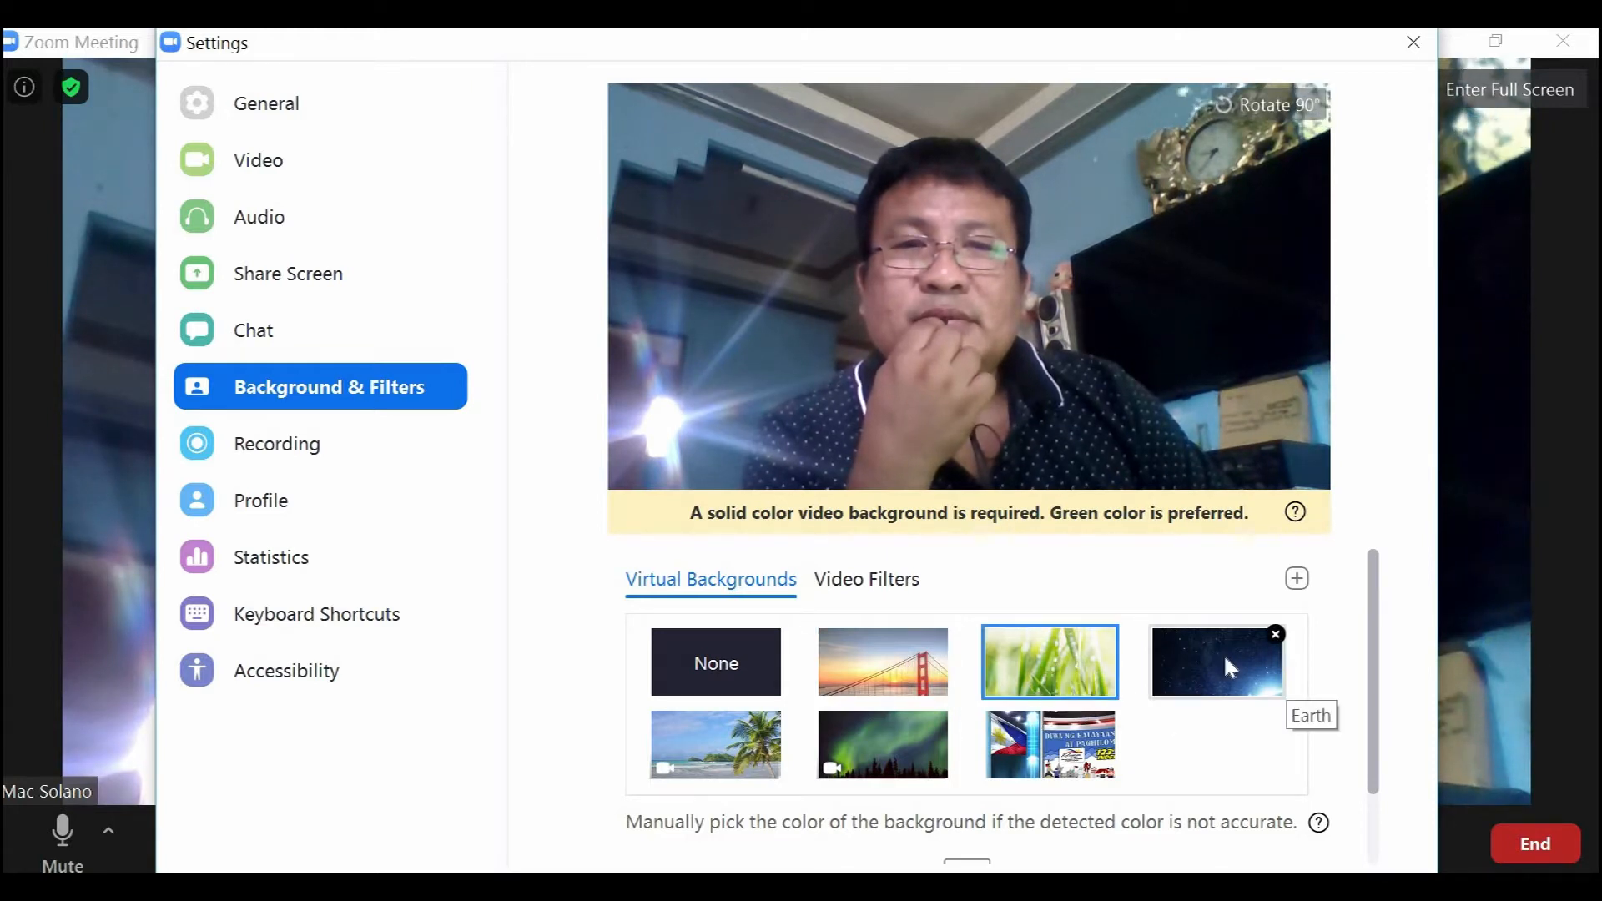
mouse_move(1339, 474)
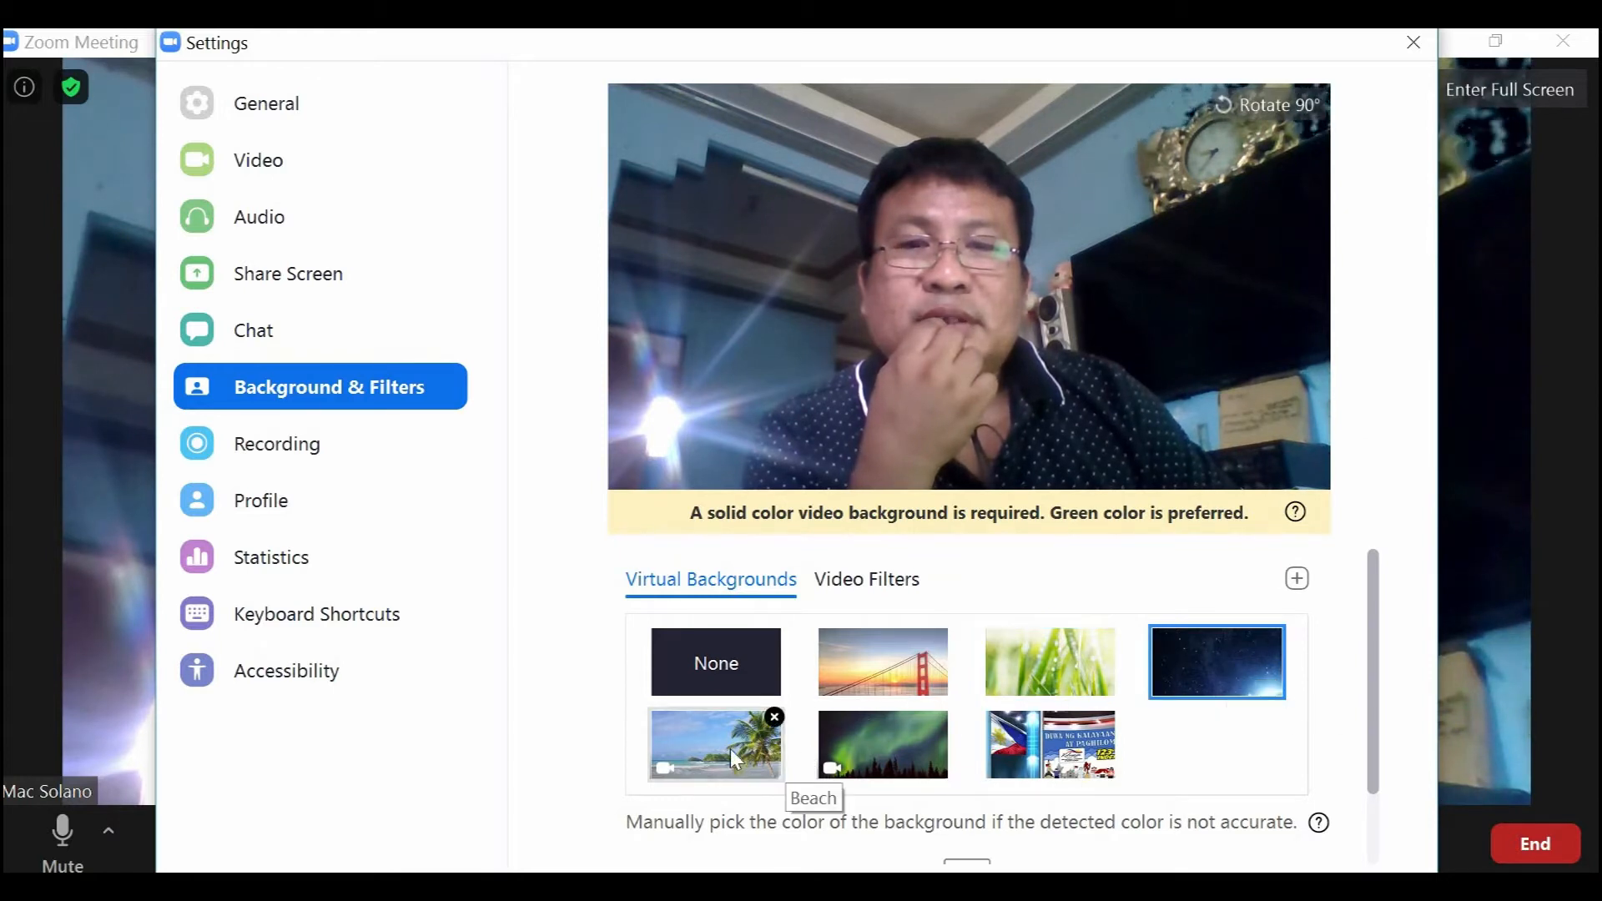
mouse_move(881, 660)
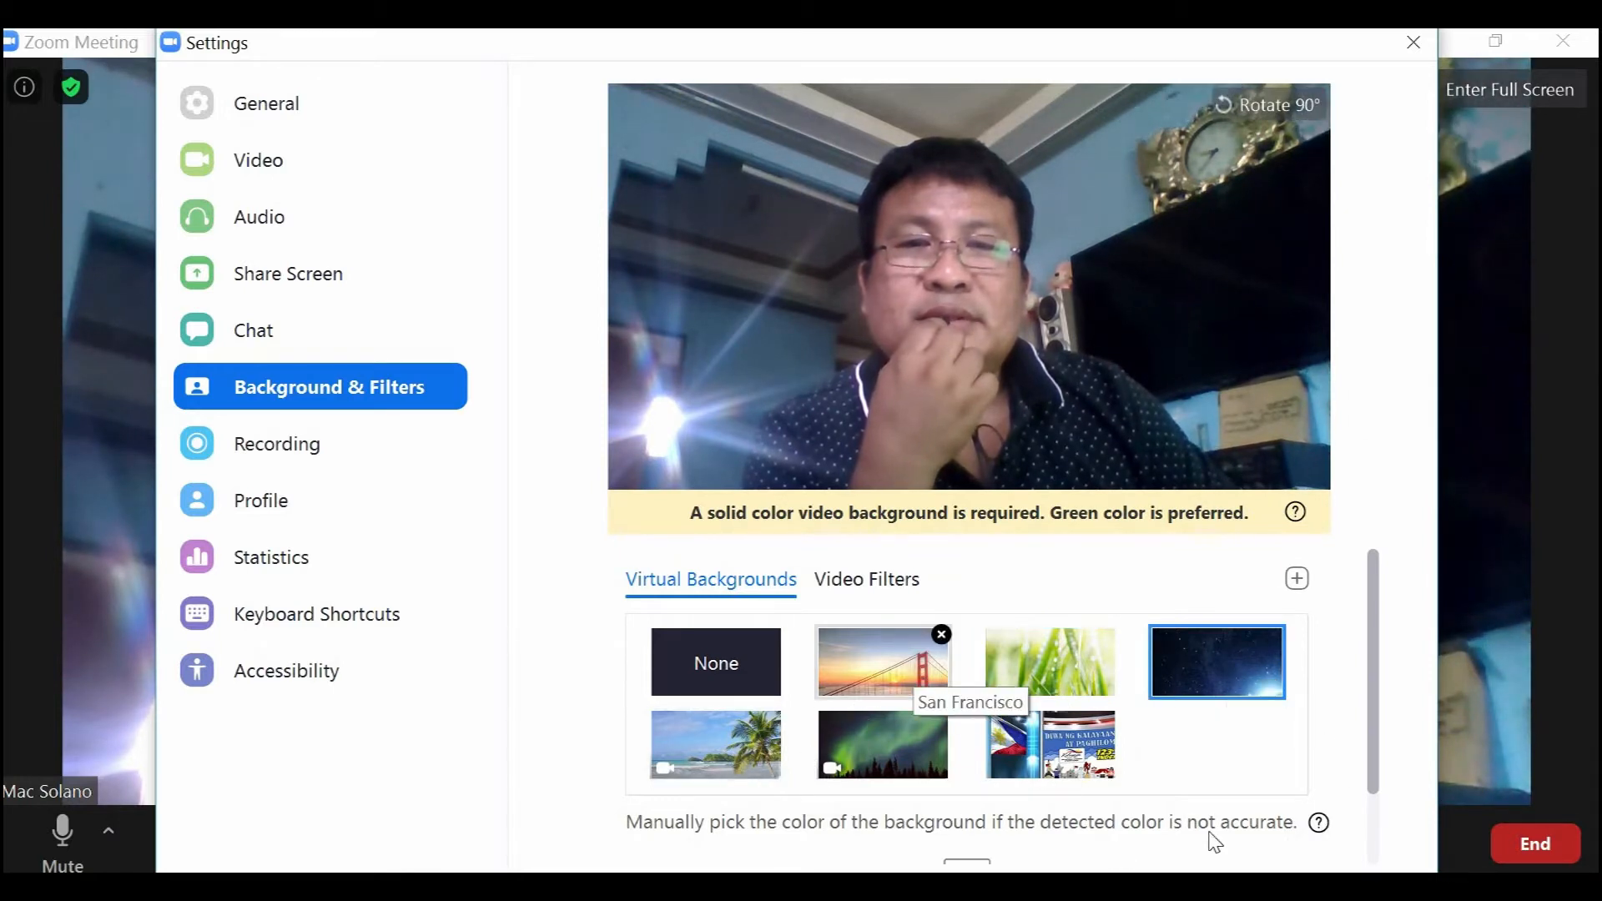
scroll("down", 3)
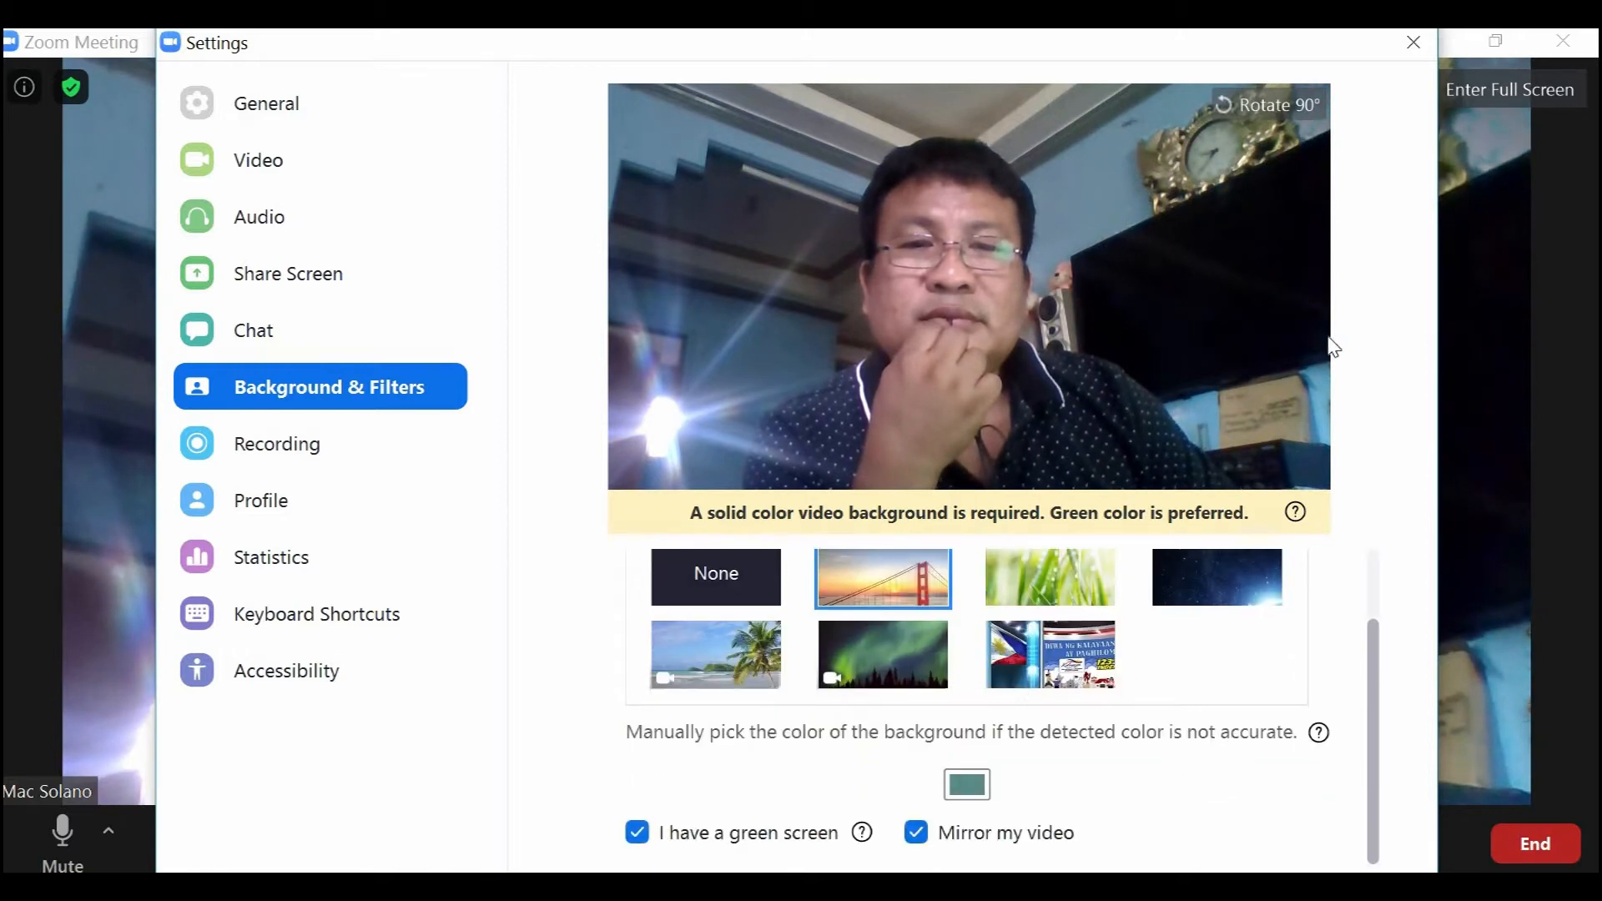
- Close Background & Filters so the San Francisco bridge shows behind you in the meeting
left_click(1413, 41)
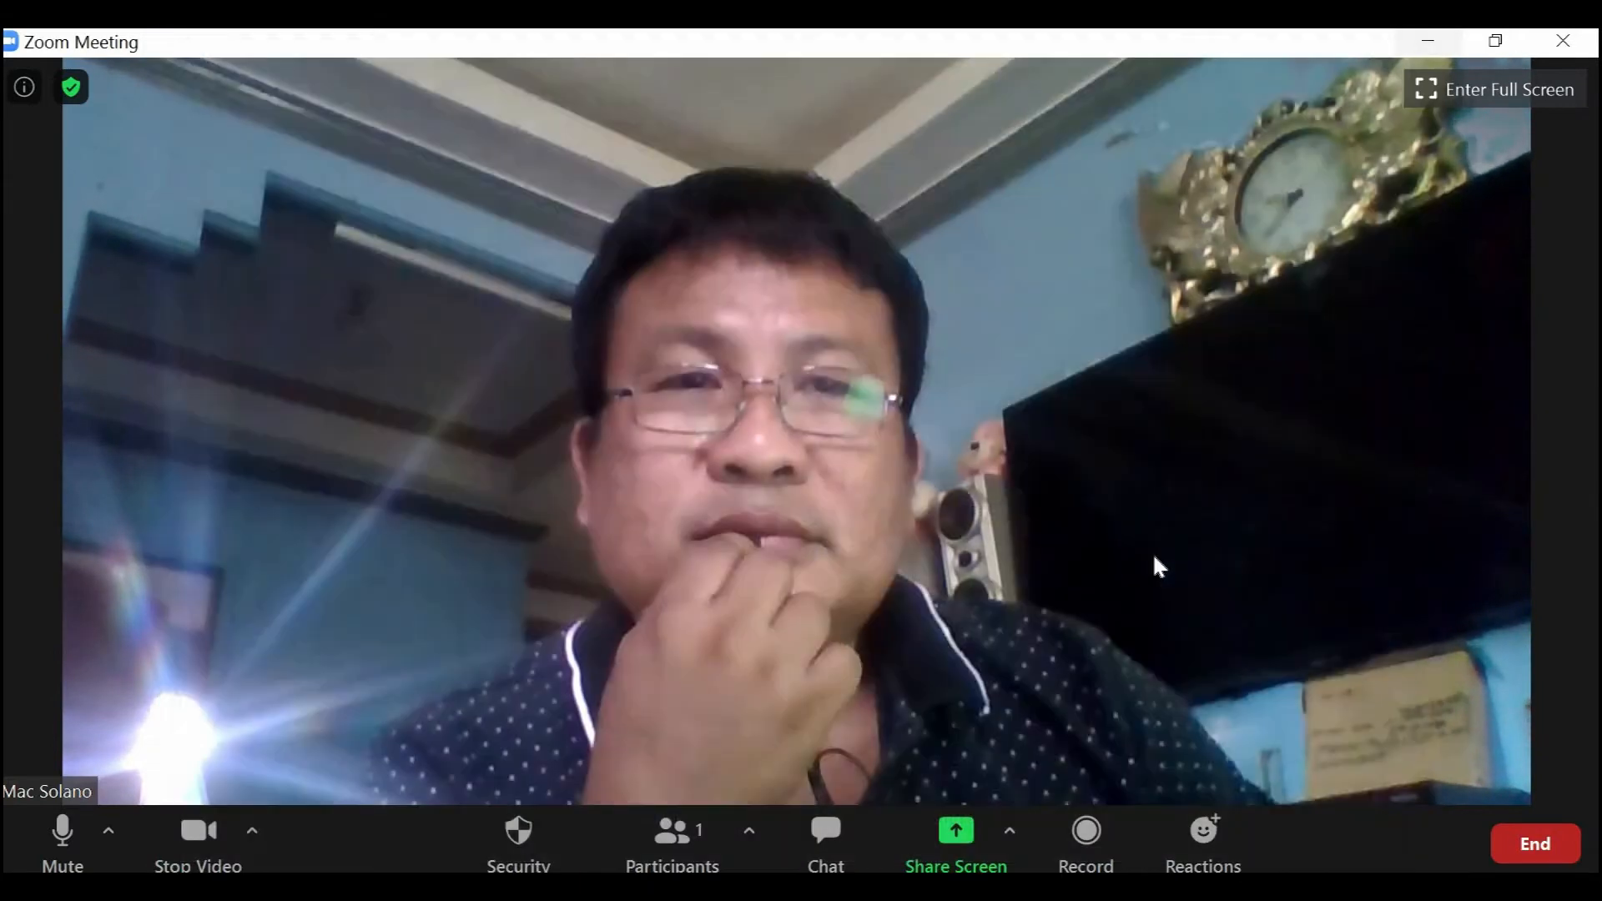
mouse_move(1372, 397)
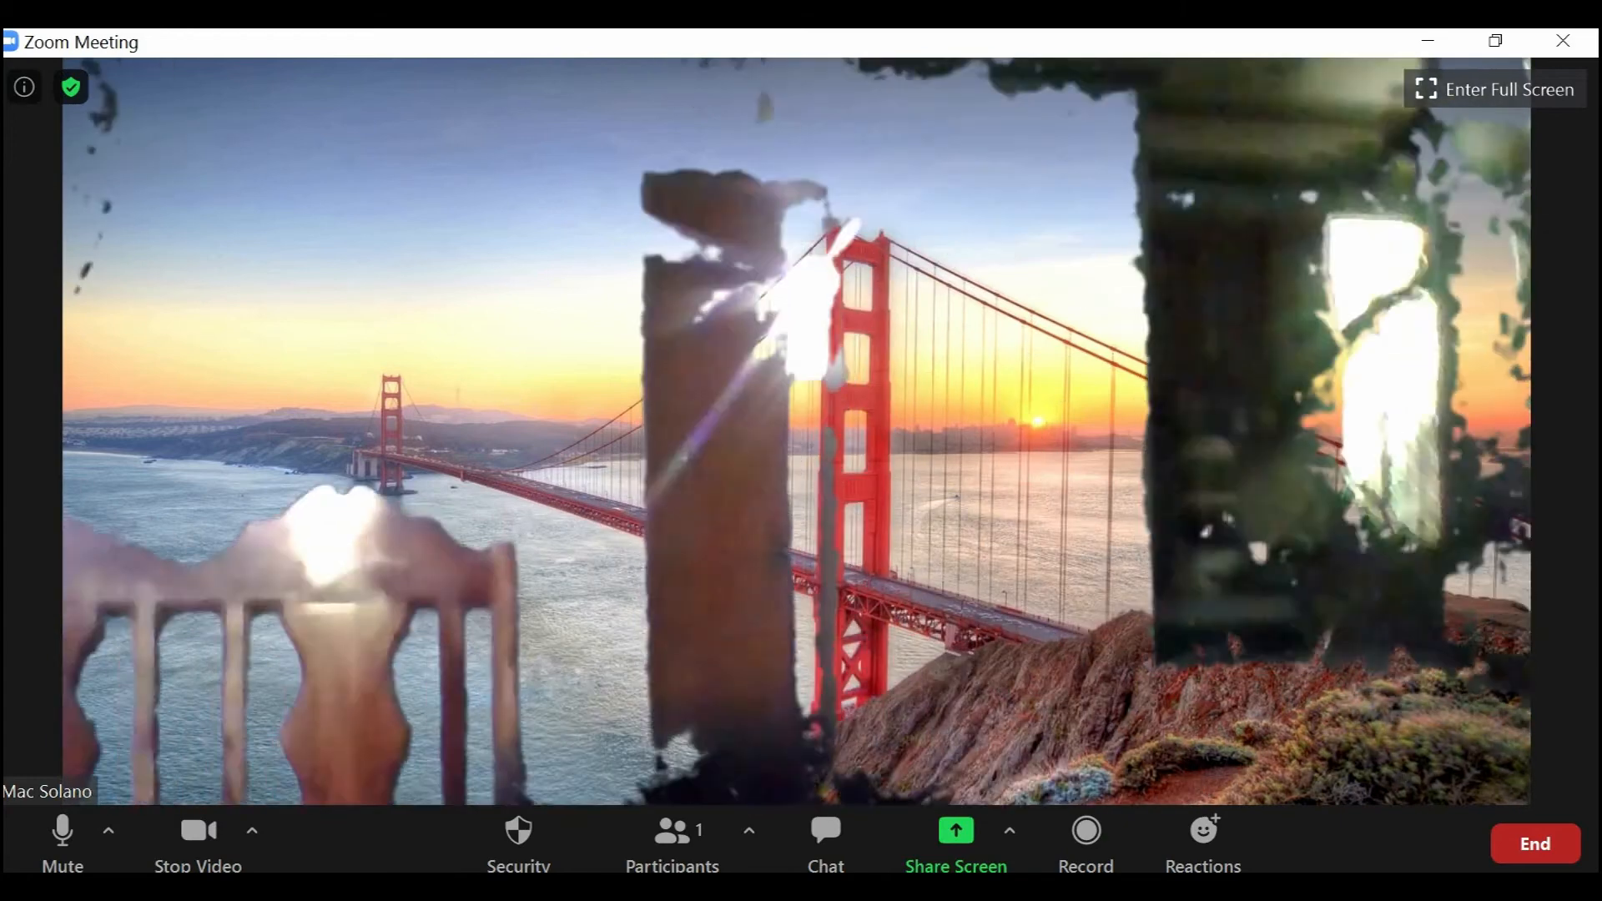
left_click(1491, 88)
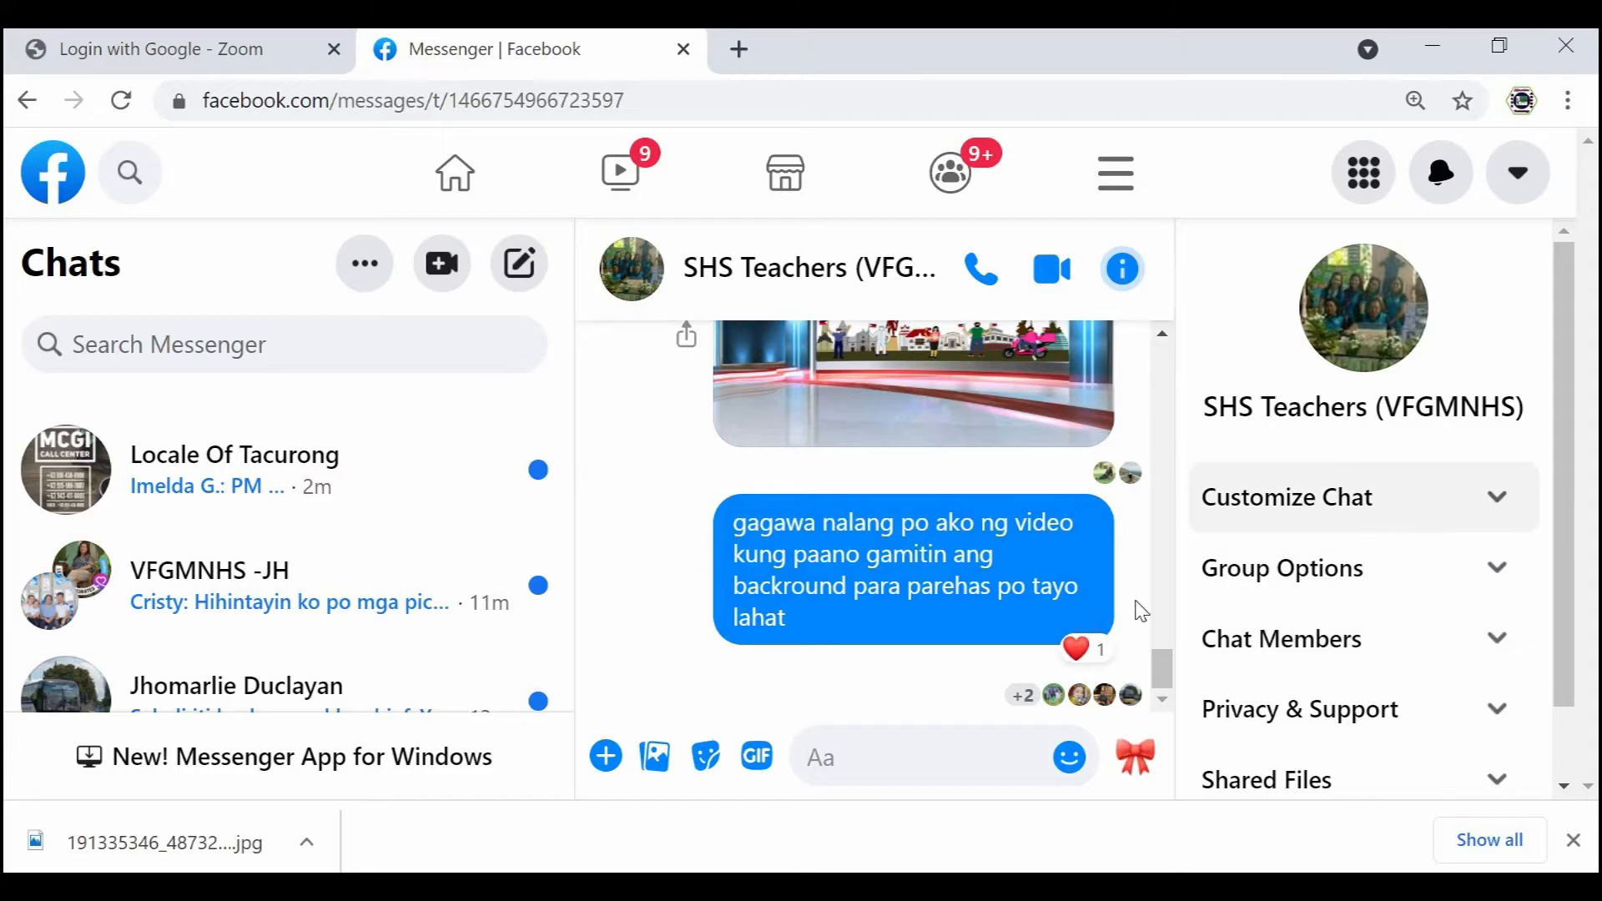
- Download the Independence Day background image shared in the SHS Teachers Messenger chat
scroll("up", 3)
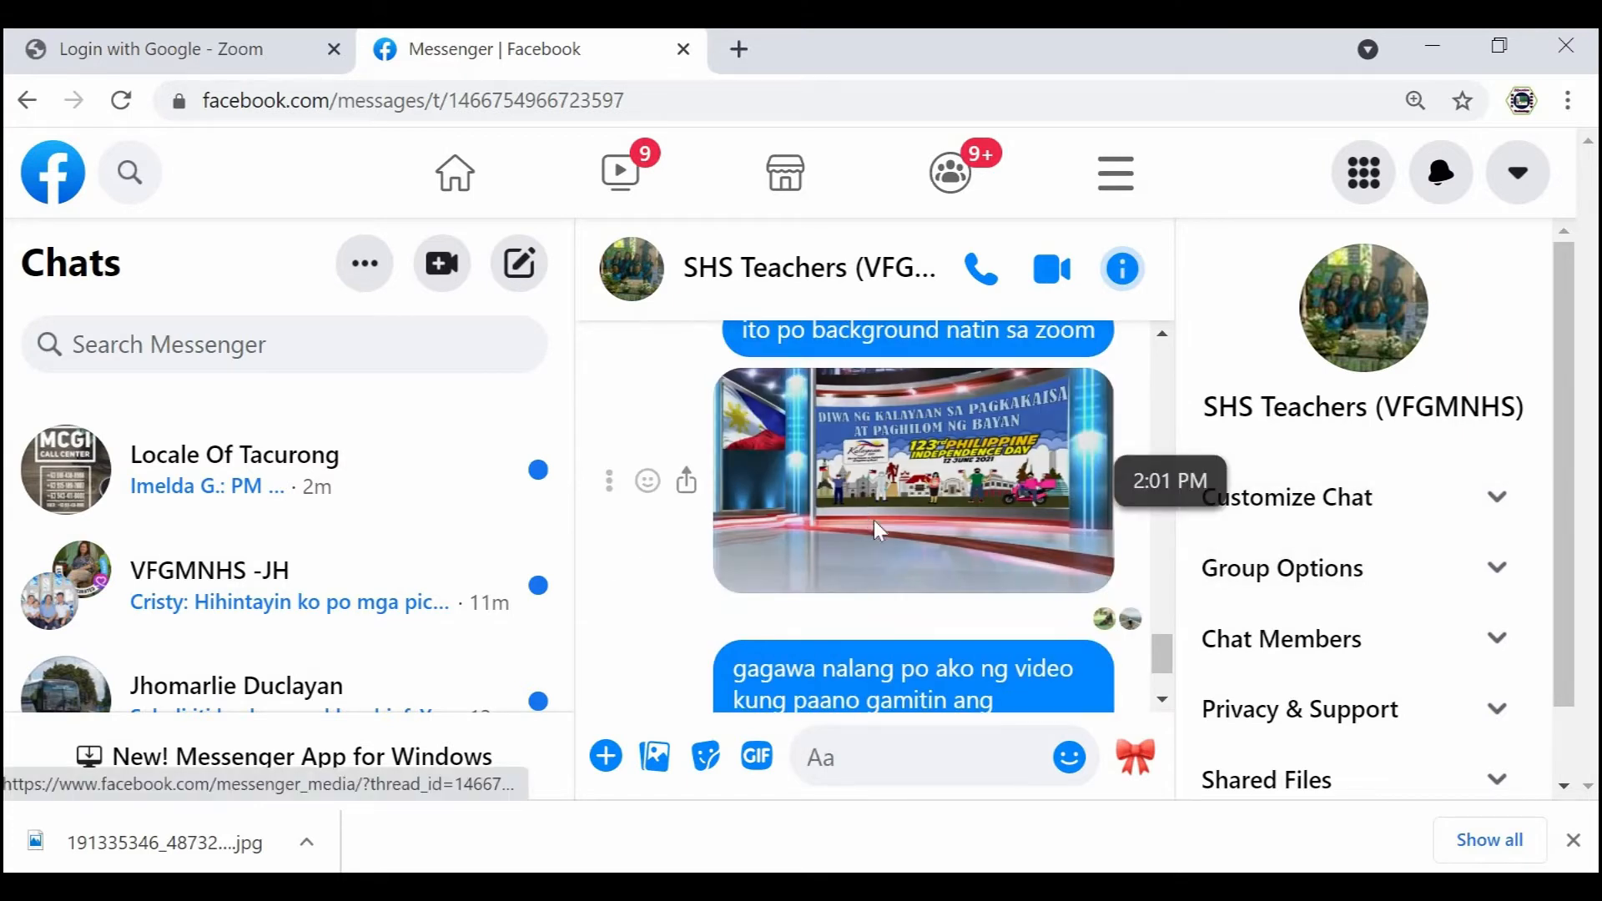
left_click(913, 481)
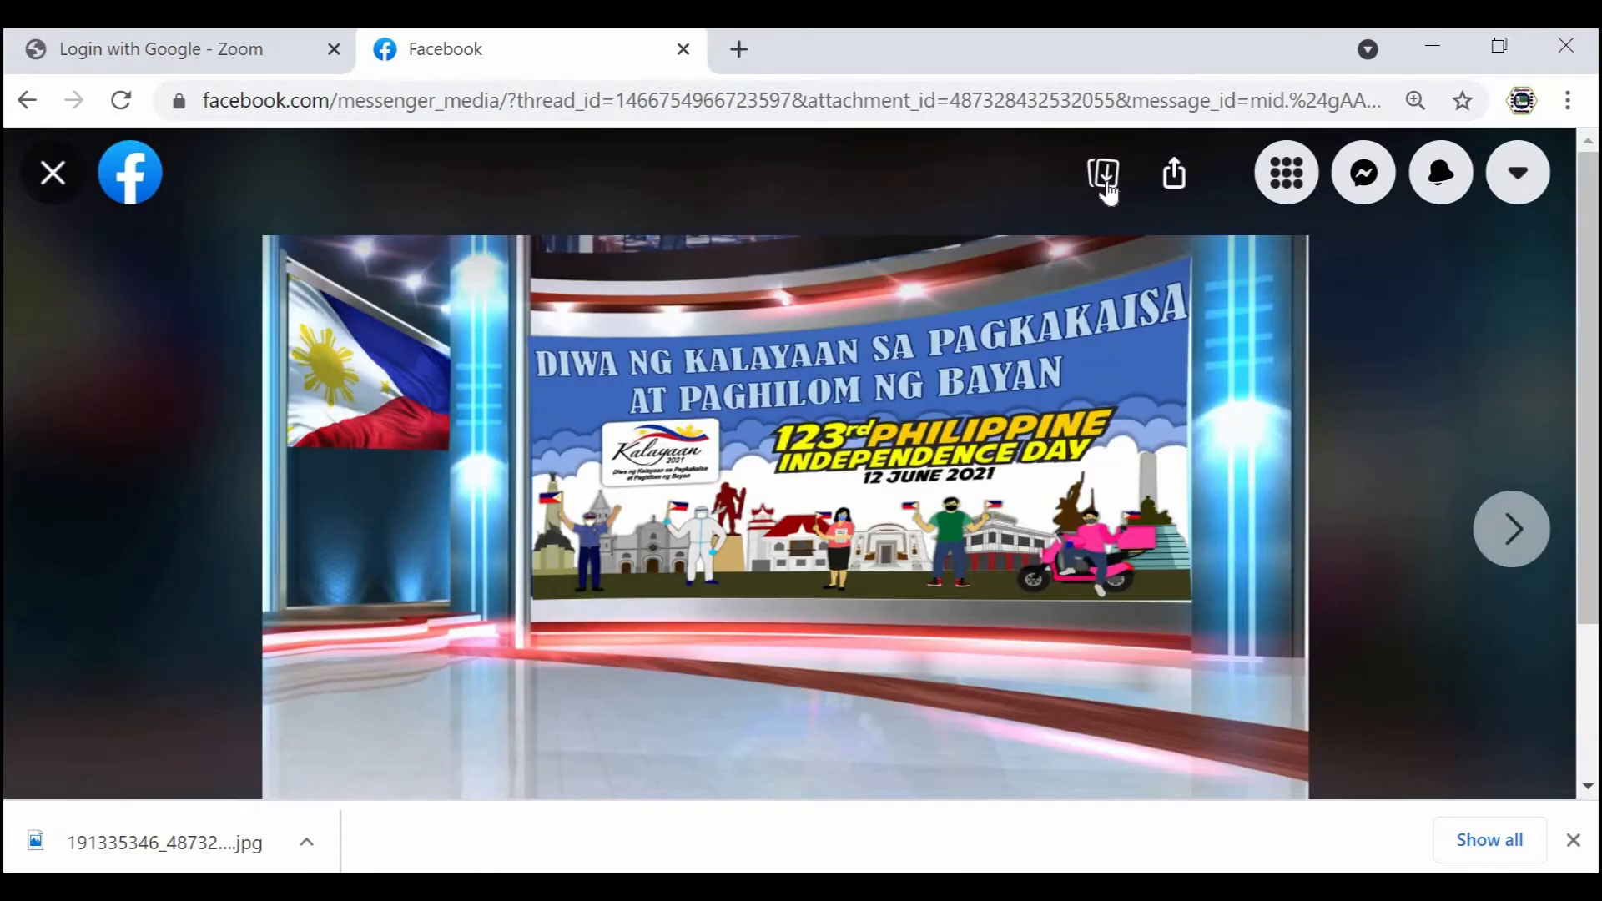
left_click(1101, 172)
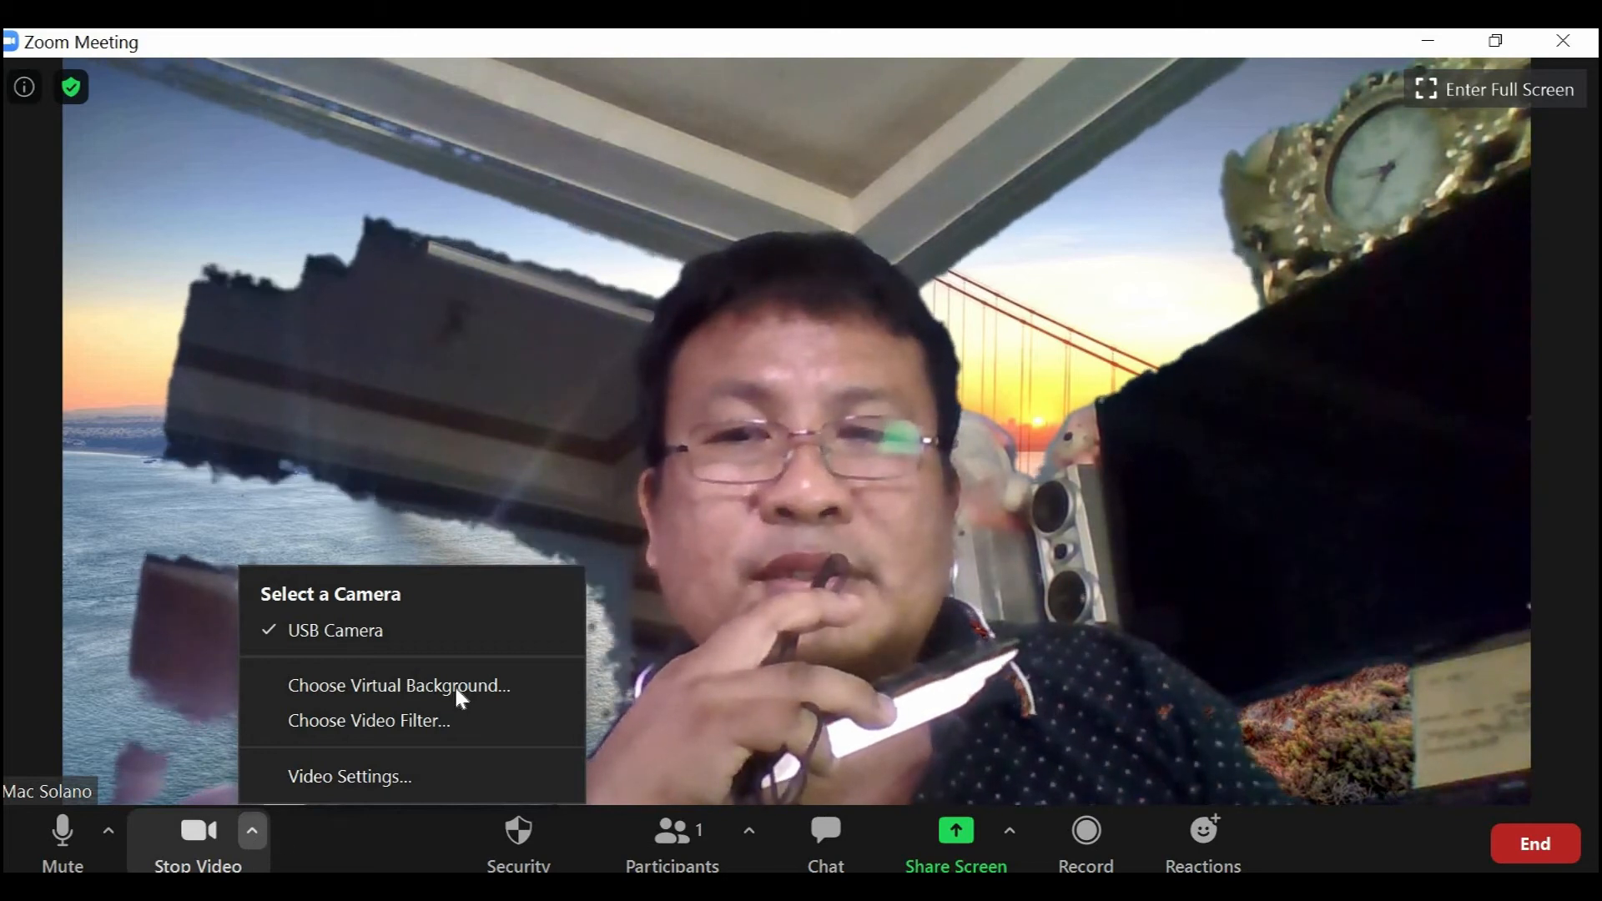
- Add the downloaded Independence Day jpg as a custom image in Zoom's virtual backgrounds
left_click(399, 686)
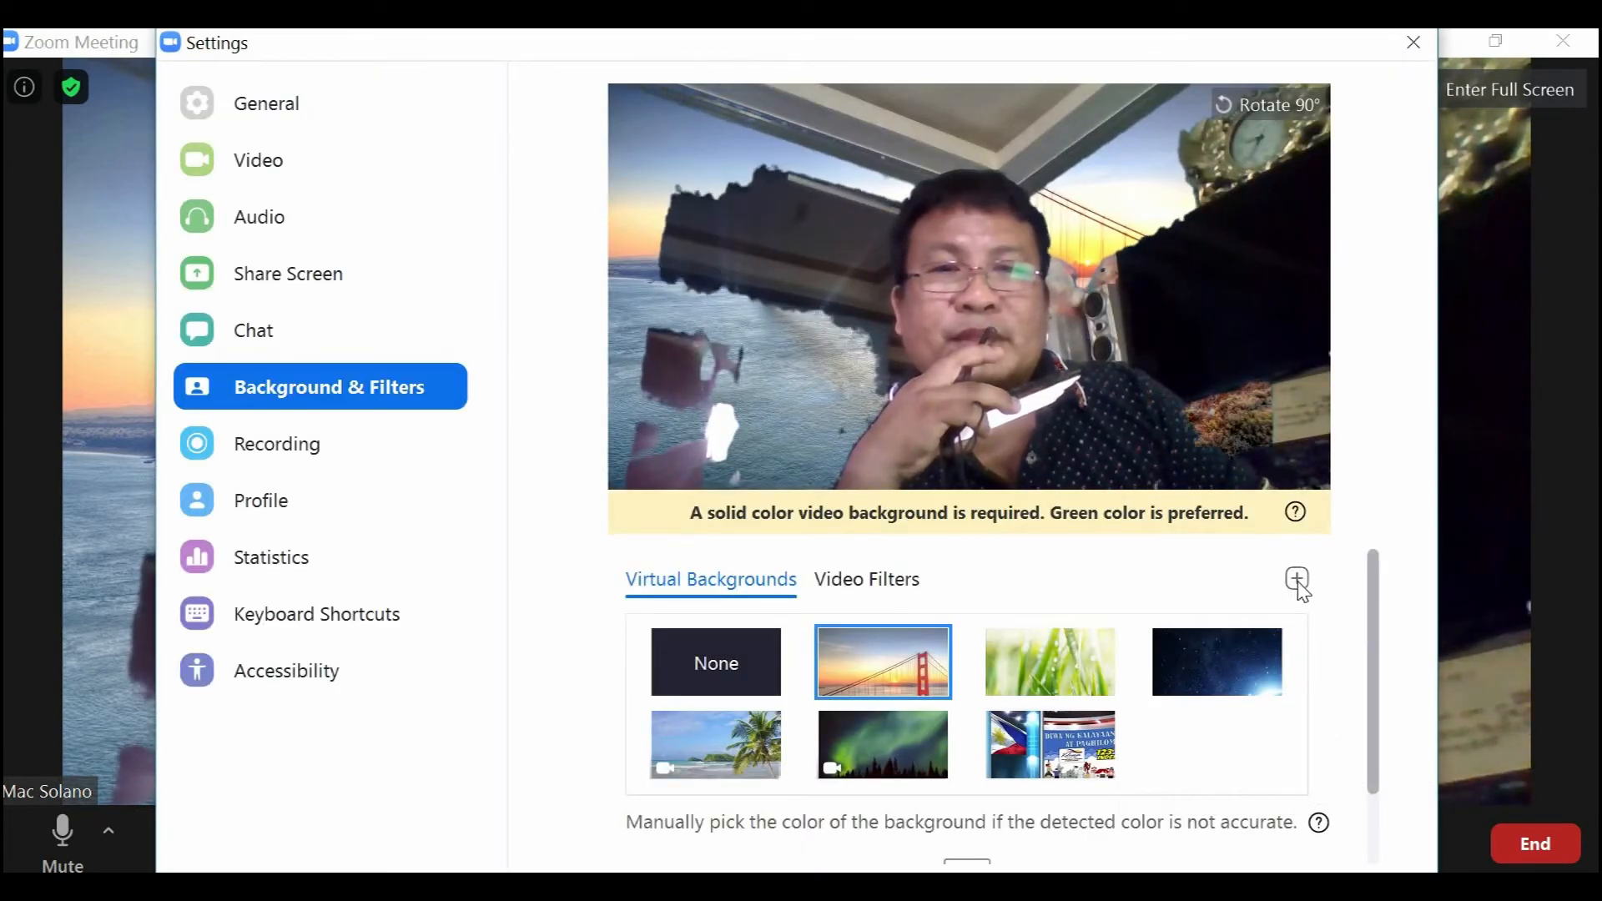
mouse_move(1297, 580)
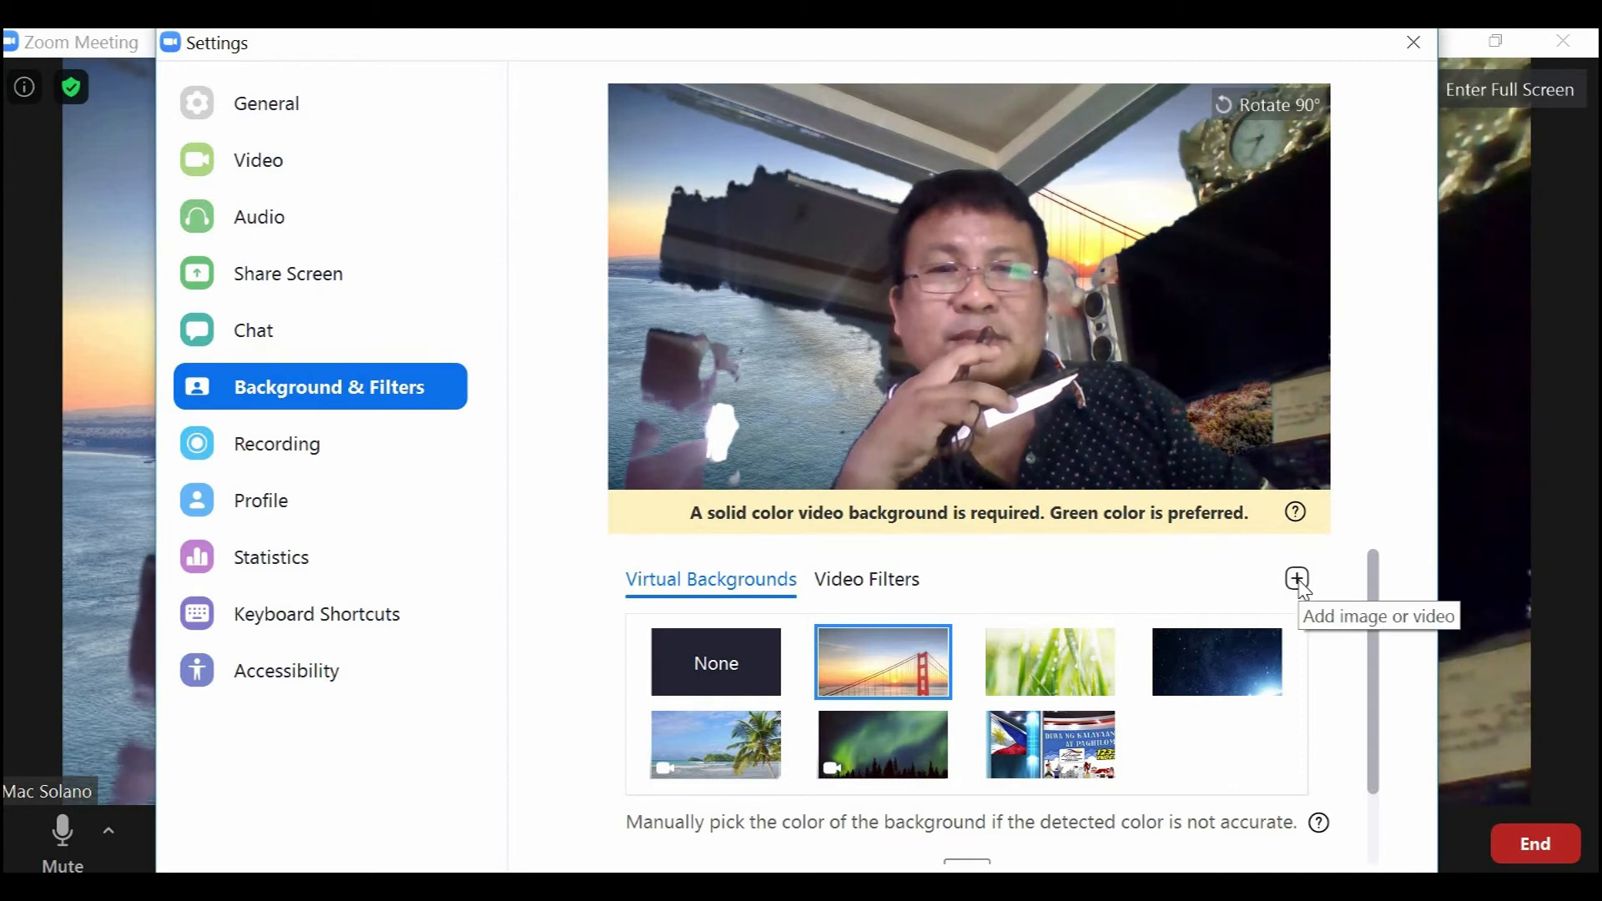
left_click(1296, 579)
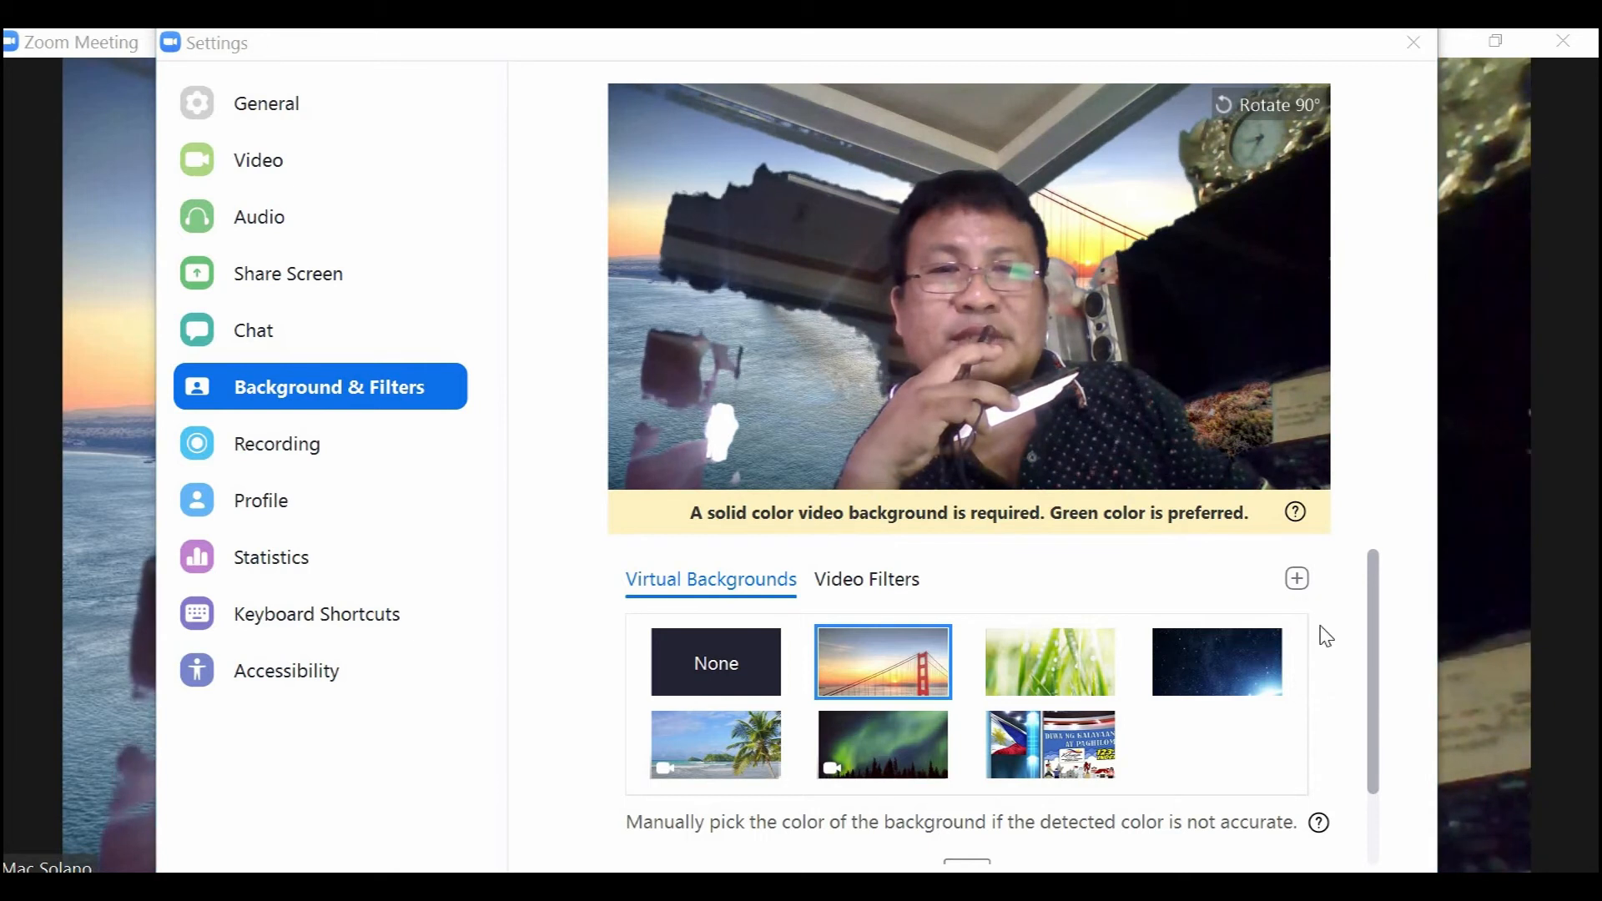
left_click(1297, 577)
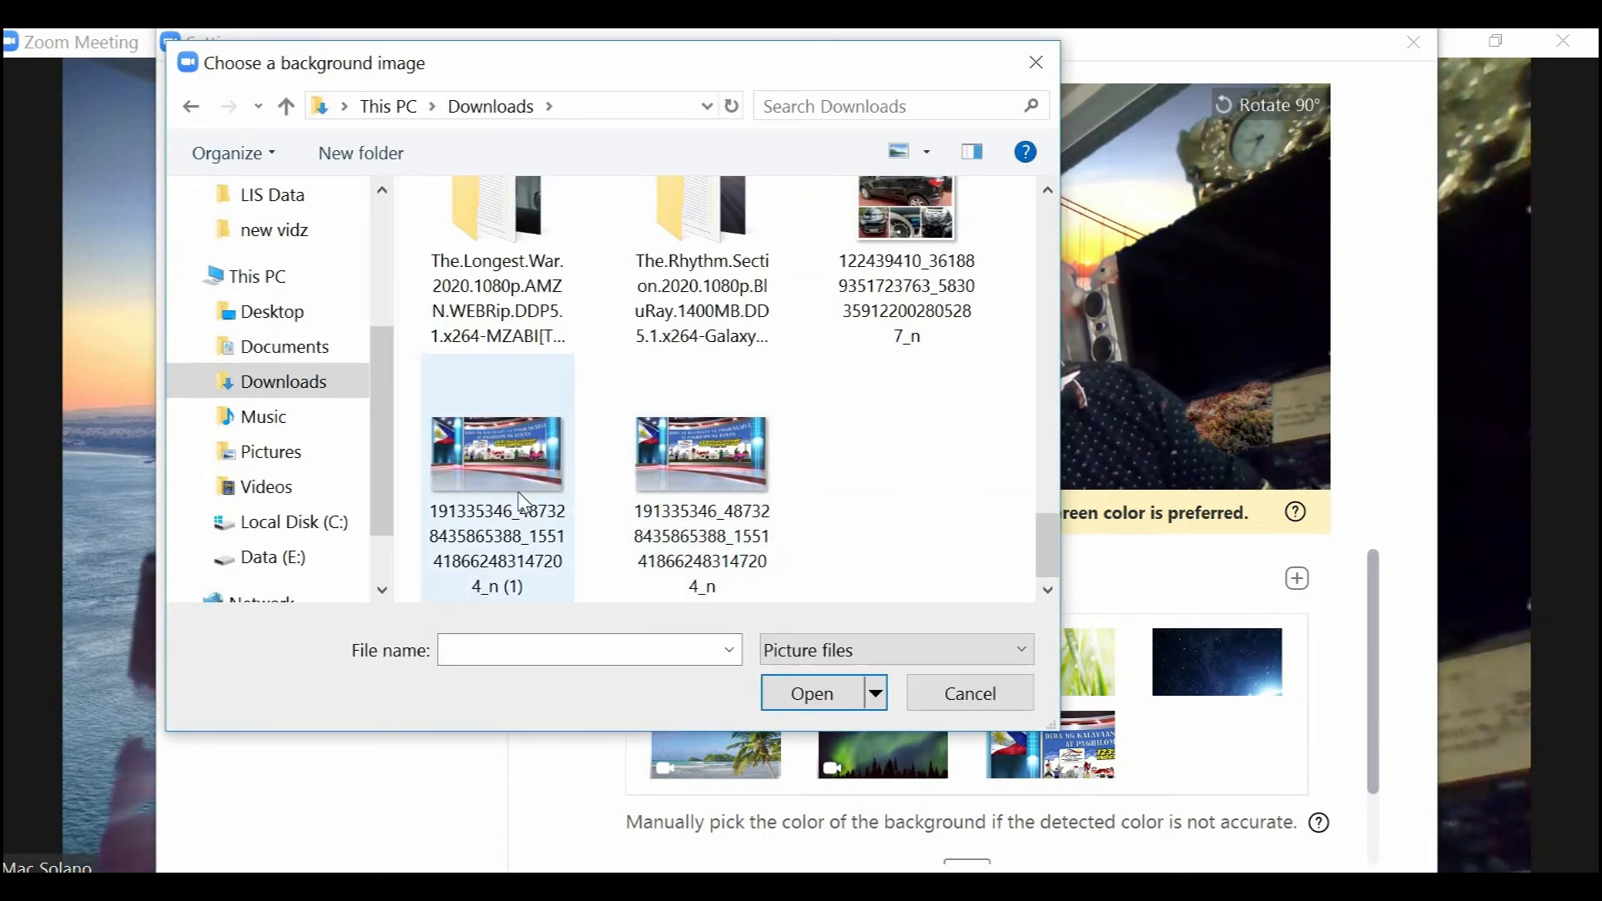
left_click(968, 692)
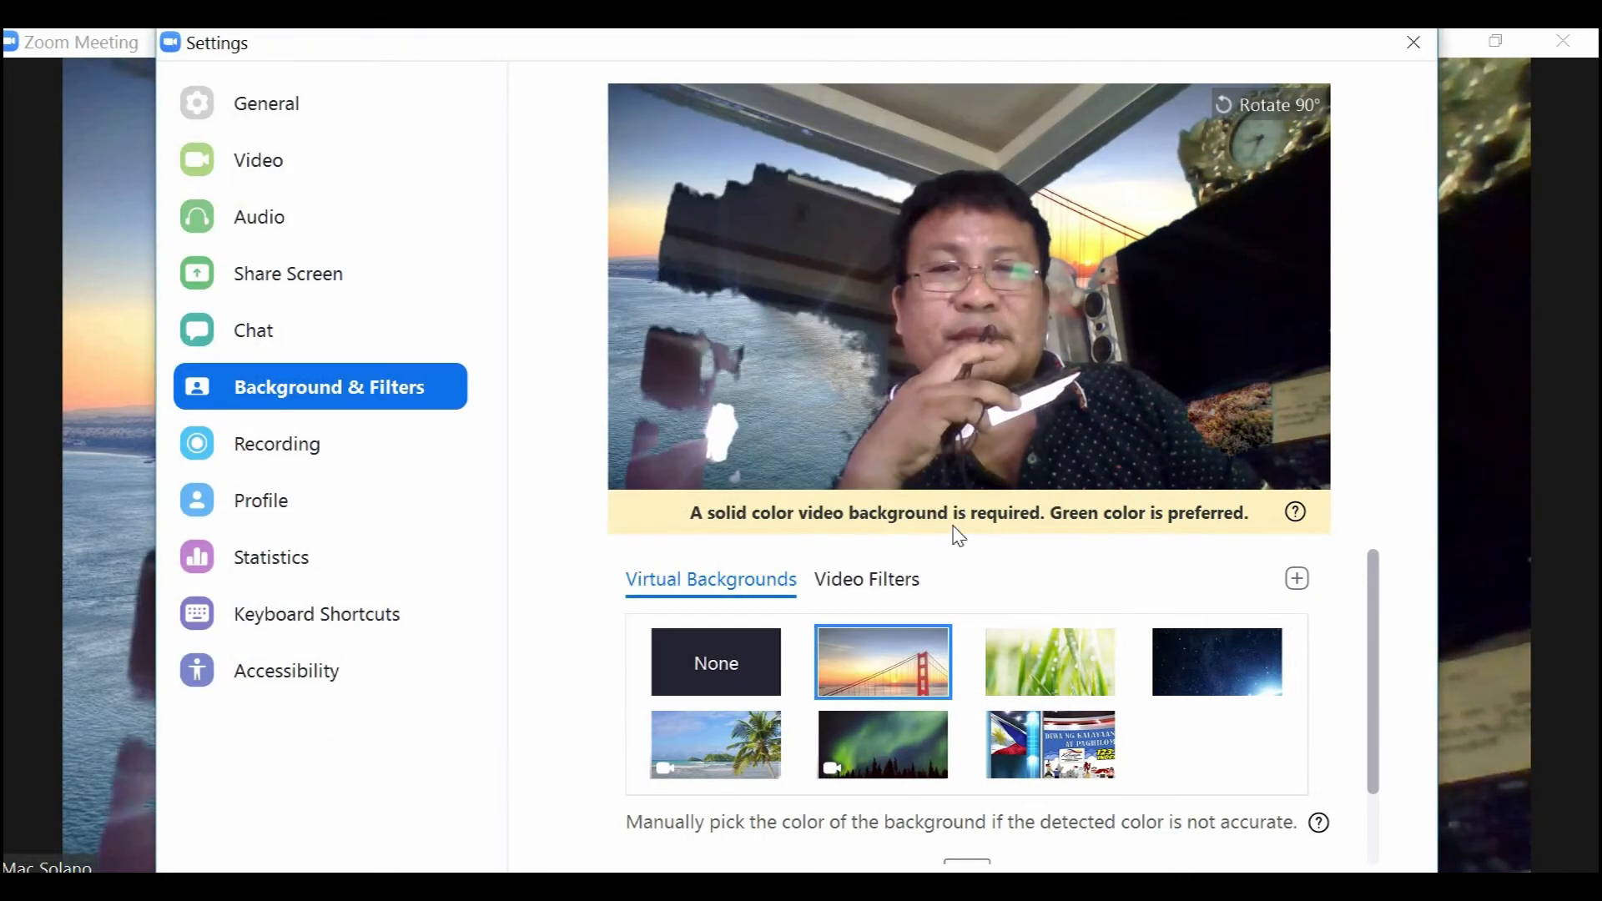
- Select the Independence Day image as the meeting background and return to the meeting
left_click(1215, 744)
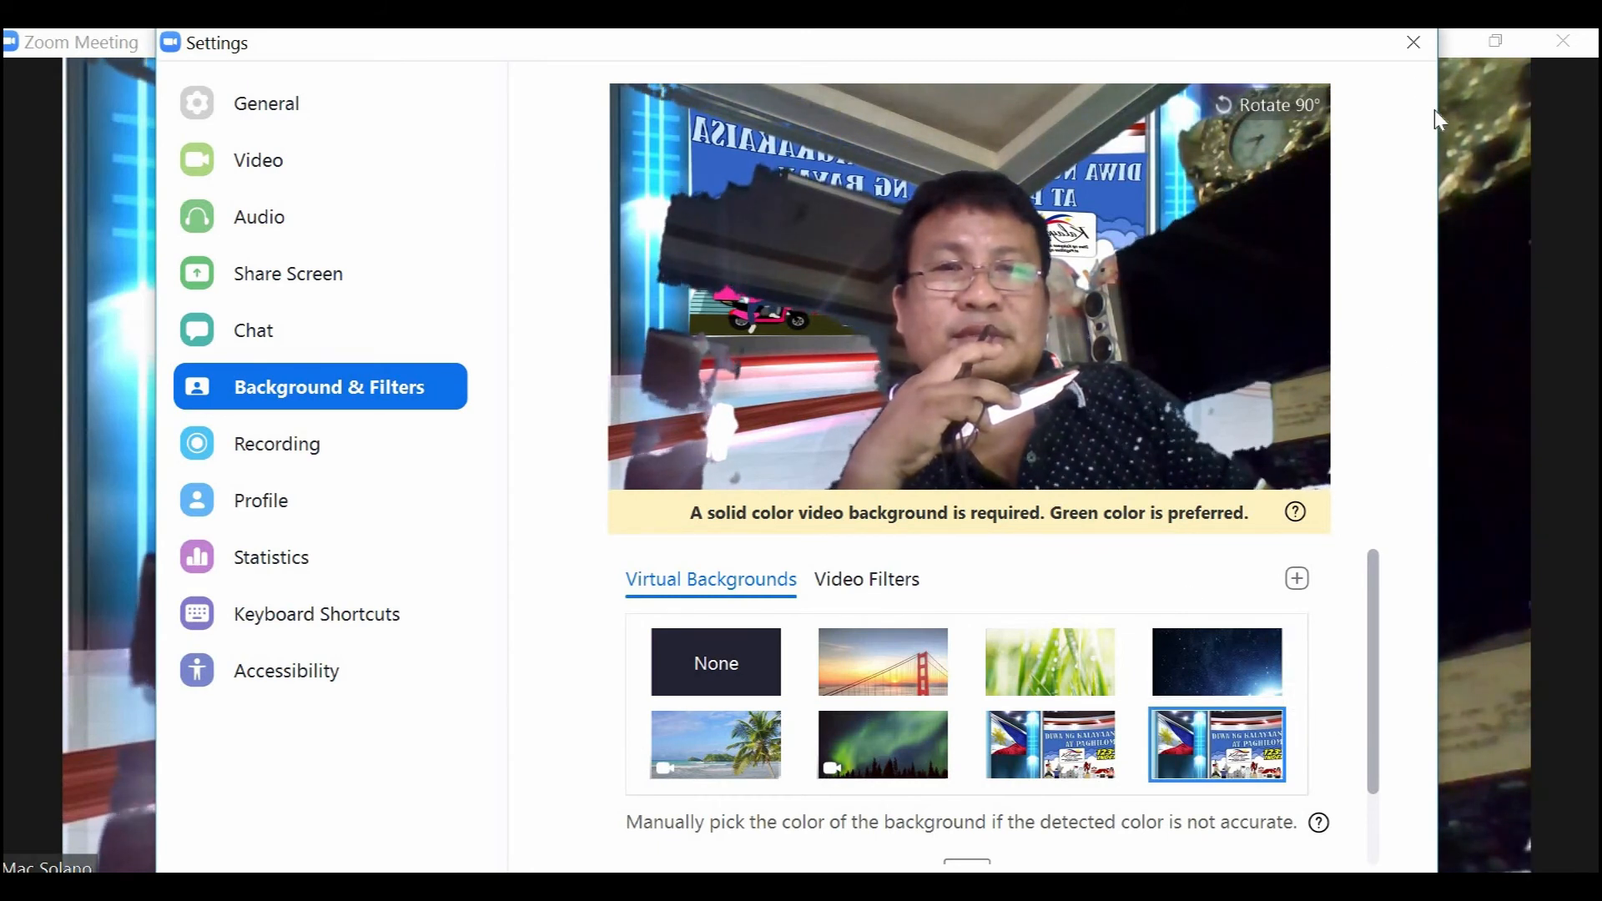
left_click(1414, 42)
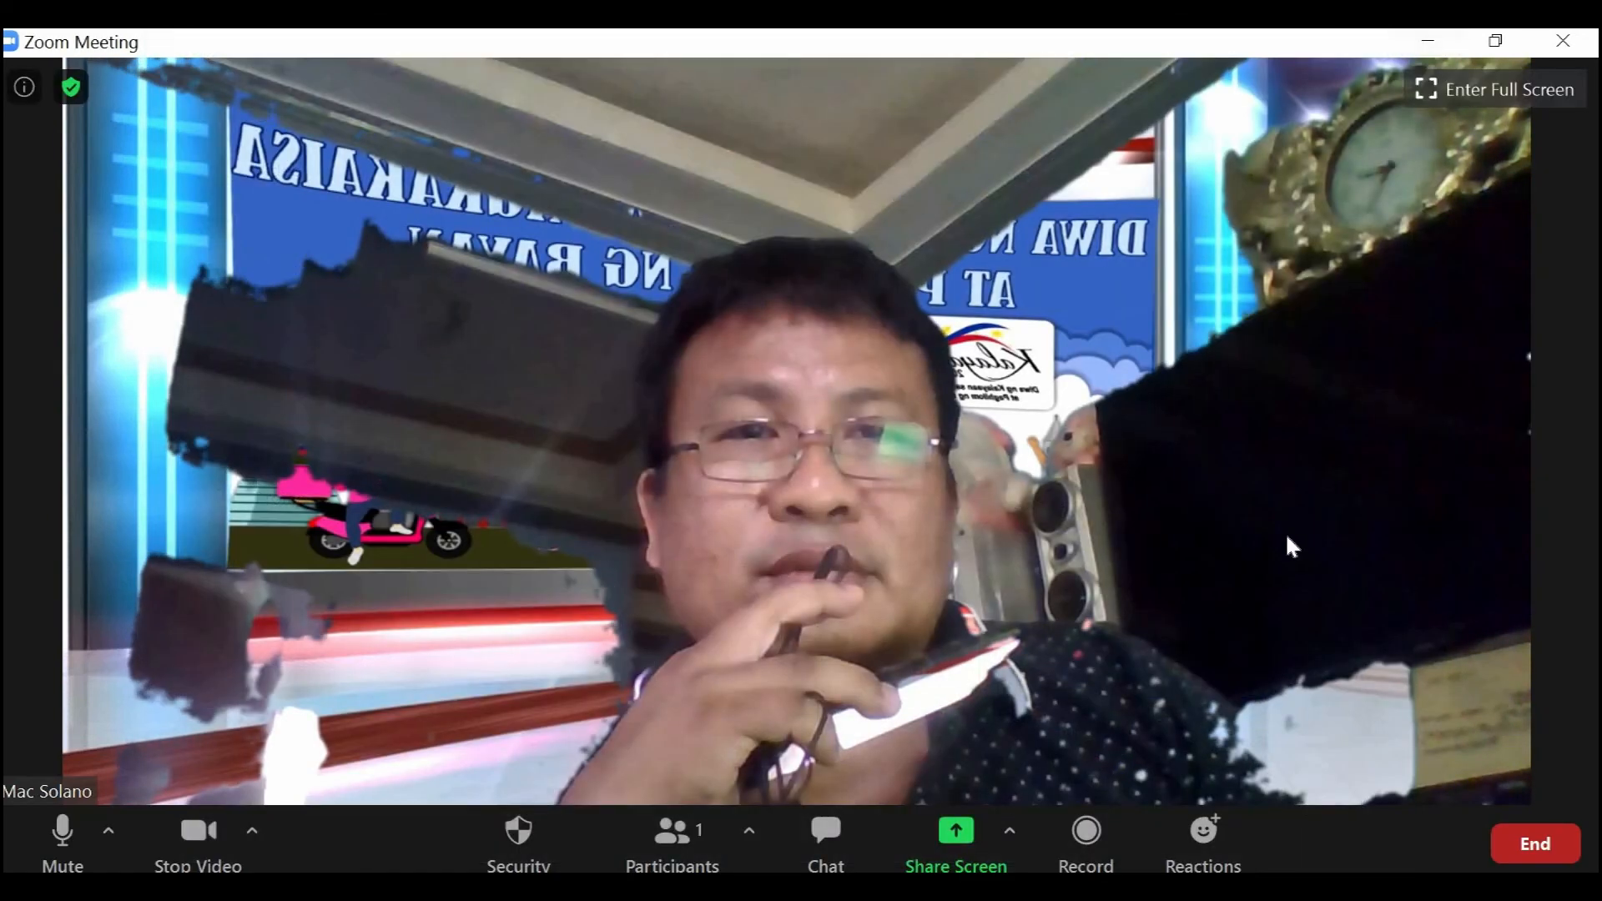